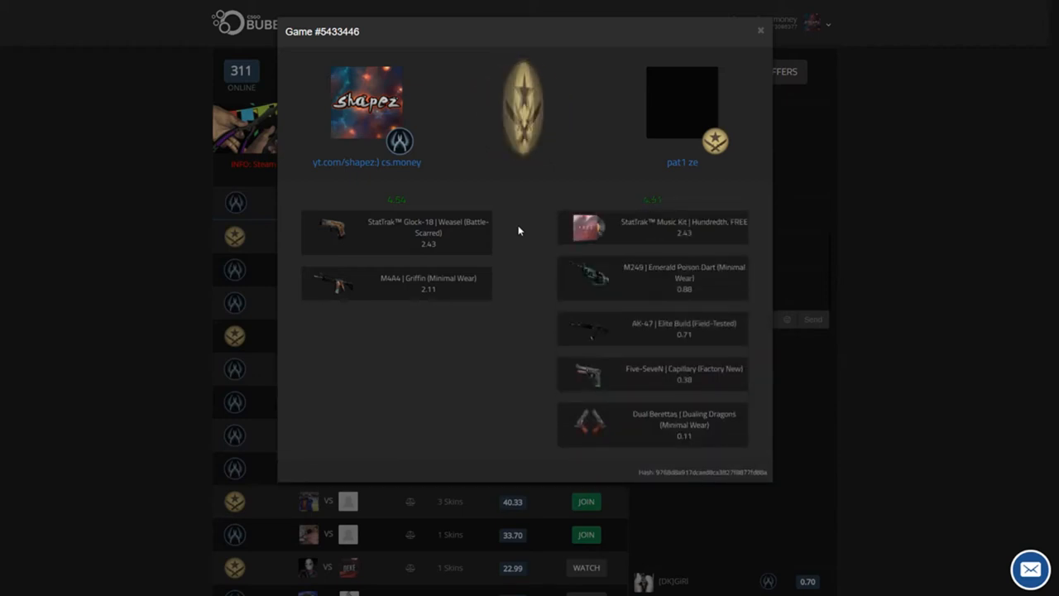
# - Close the Game #5433446 result popup to return to the coinflip lobby
pyautogui.click(759, 30)
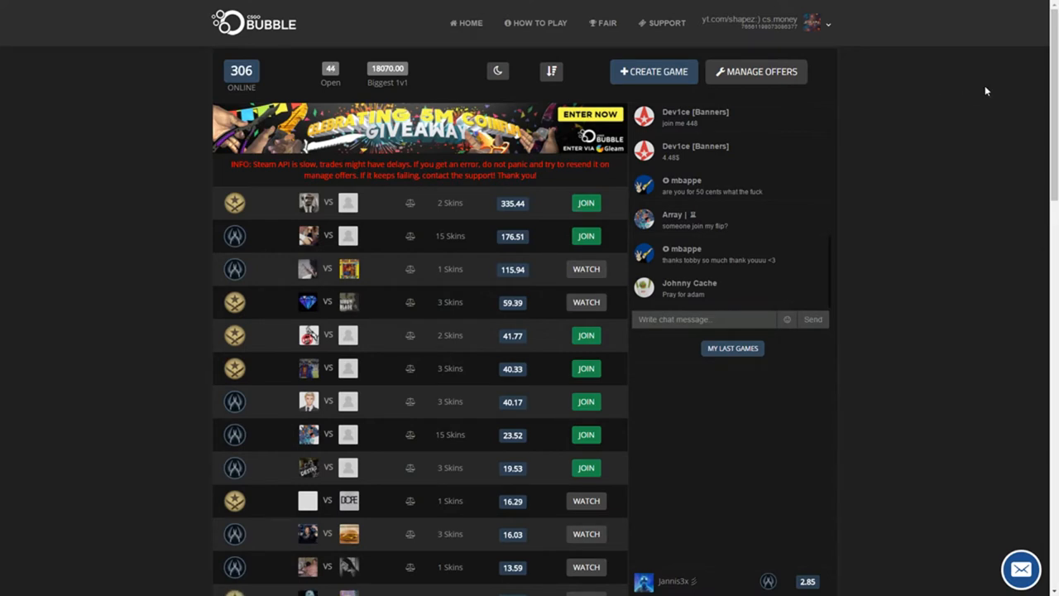
pyautogui.moveTo(938, 102)
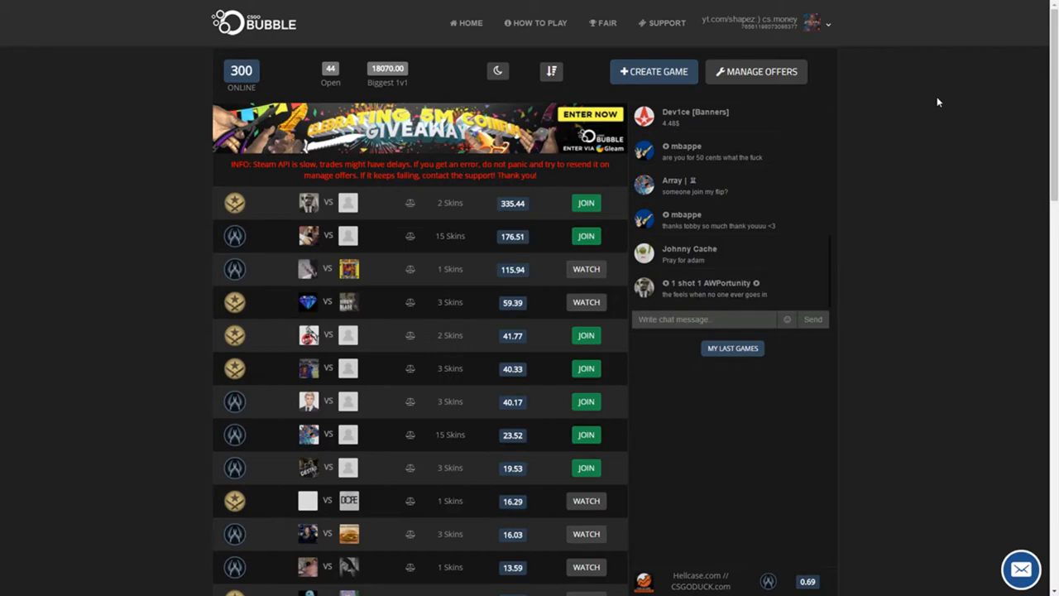
# - Create a coinflip depositing two 0.67 skins (1.34 total), producing game 5433365
pyautogui.click(652, 71)
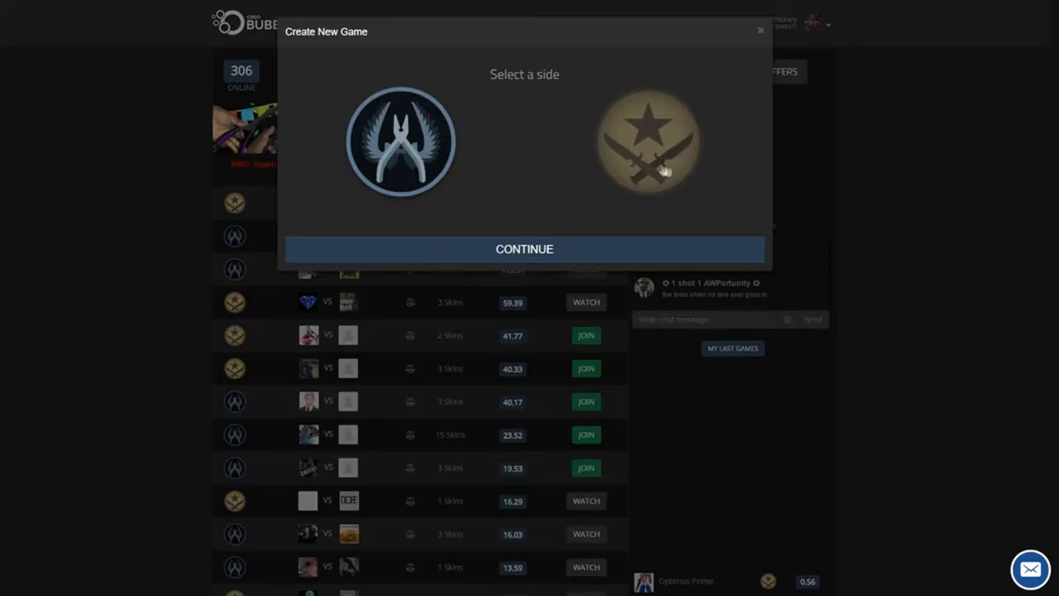
pyautogui.click(759, 30)
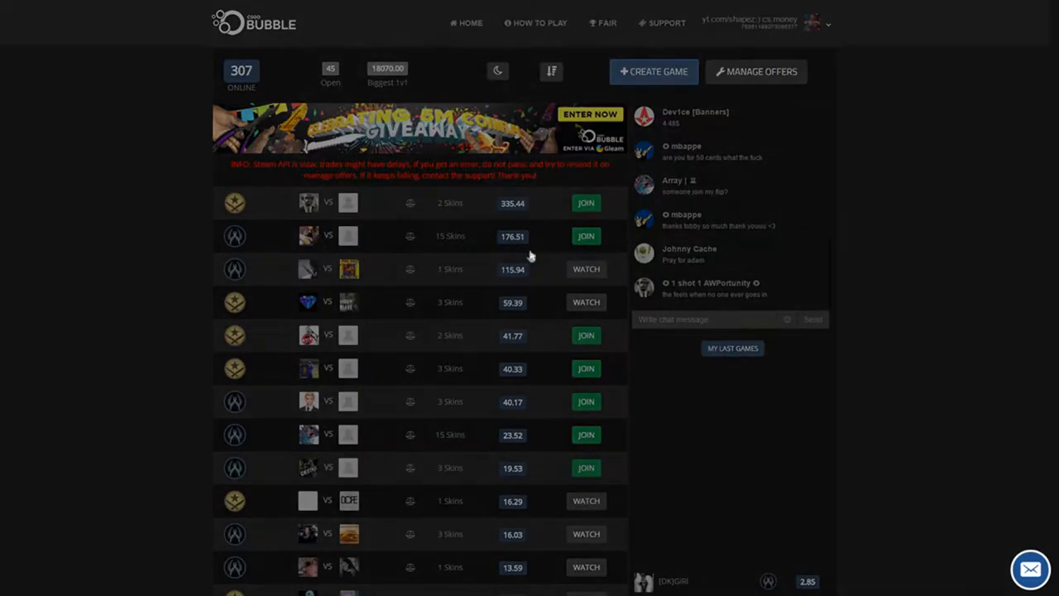
pyautogui.click(653, 71)
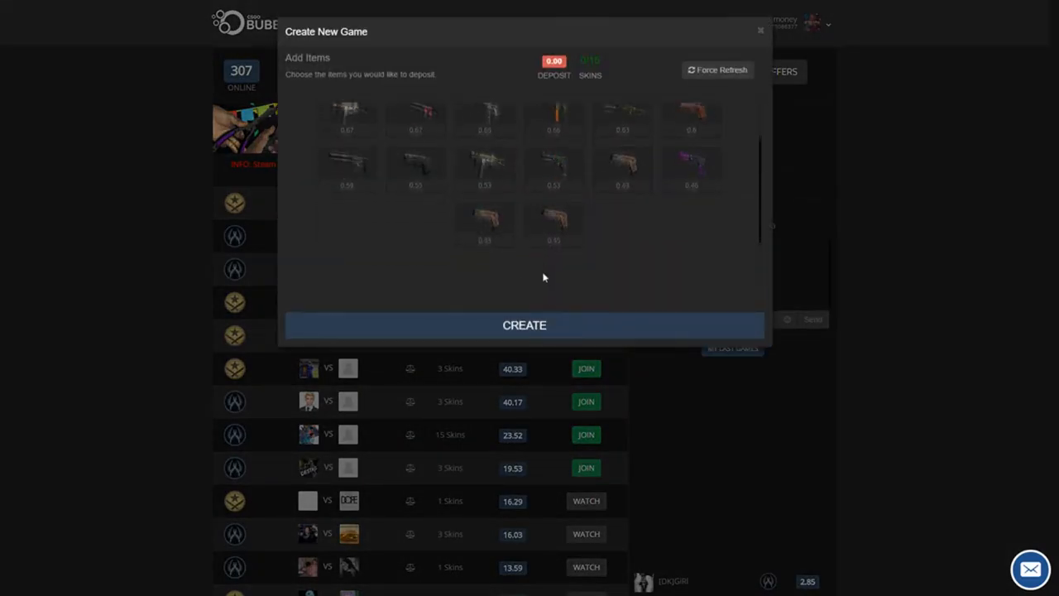
pyautogui.click(717, 70)
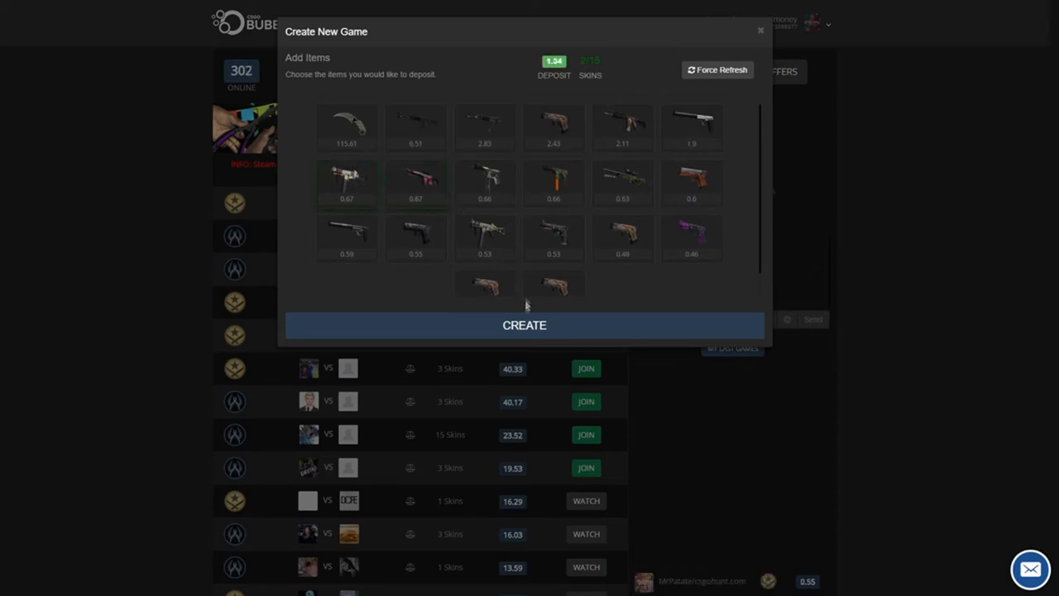
pyautogui.click(525, 324)
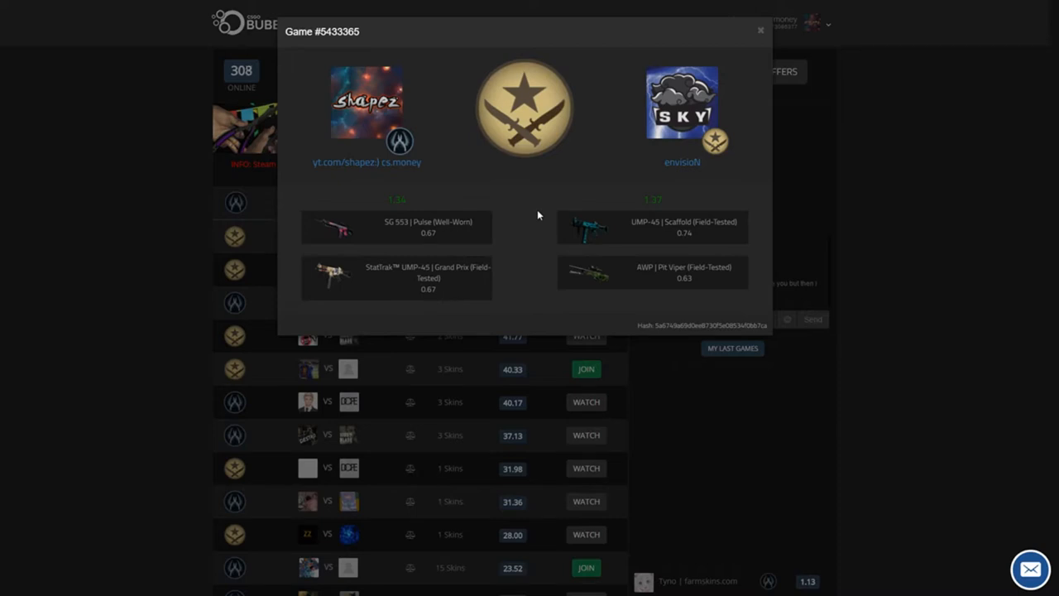
pyautogui.moveTo(648, 180)
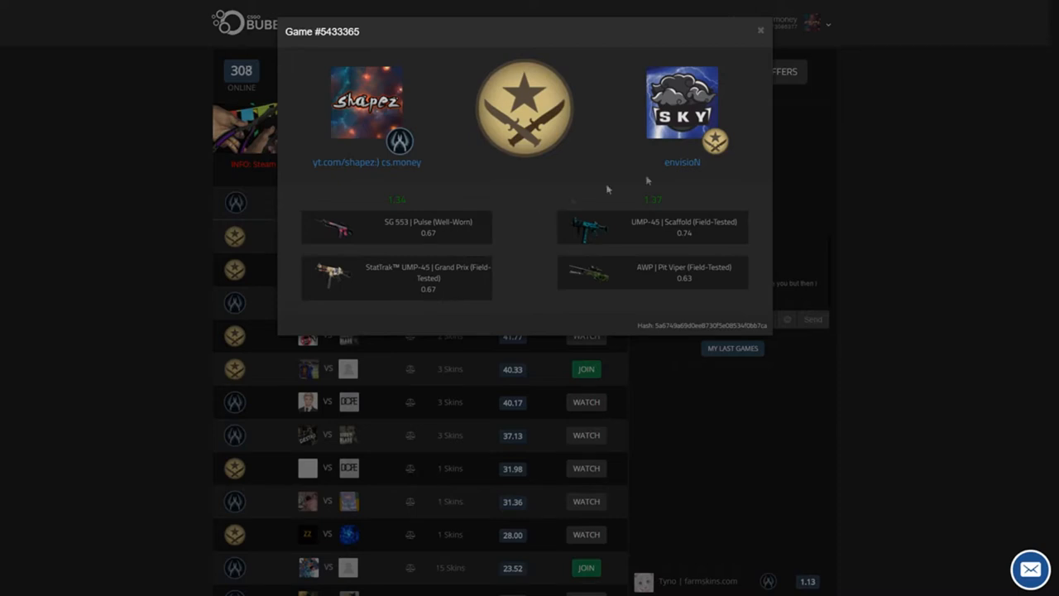
# - Open My Last Games and scroll through the last 40 games
pyautogui.click(732, 347)
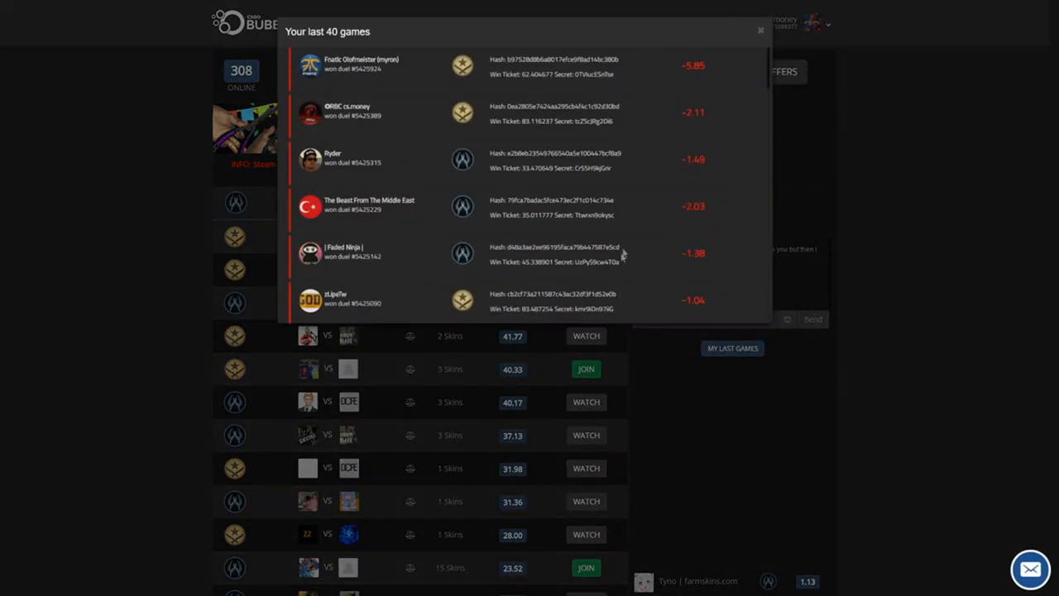
pyautogui.scroll(-3)
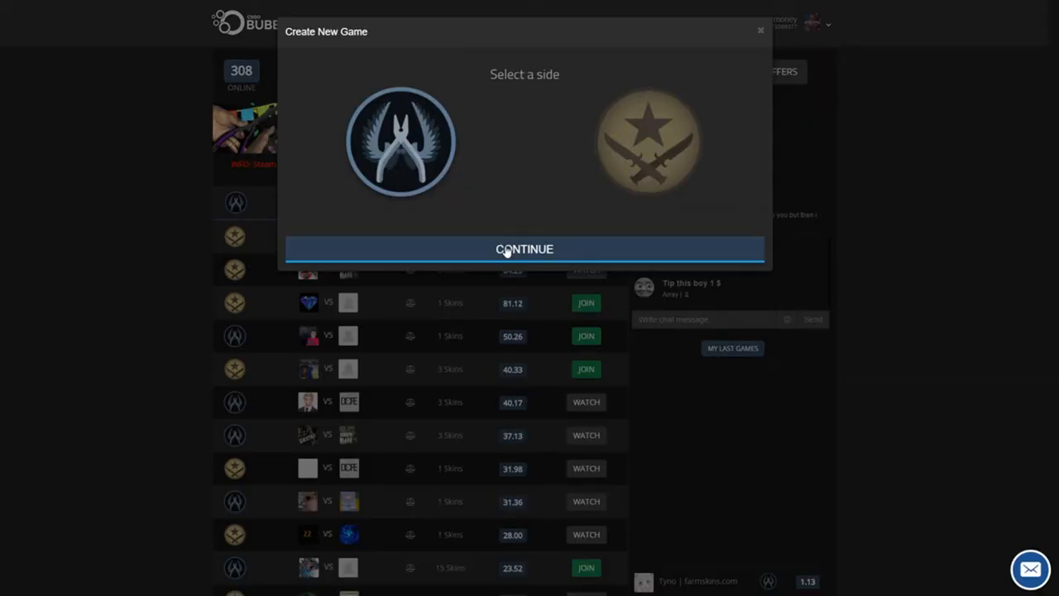
# - Confirm the side and deposit the two 0.66 skins into the new game
pyautogui.click(524, 249)
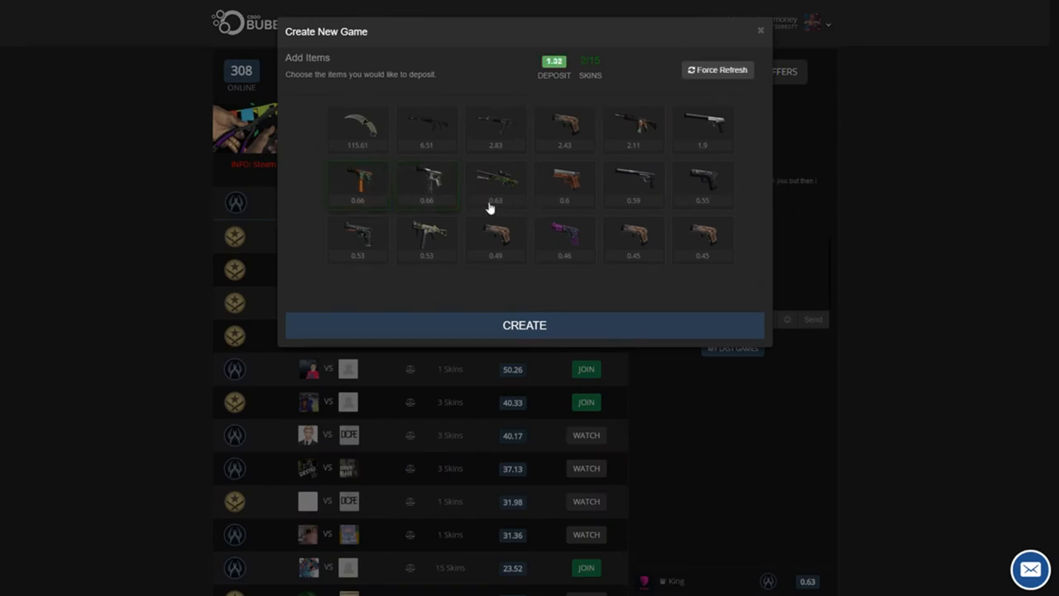
pyautogui.click(524, 324)
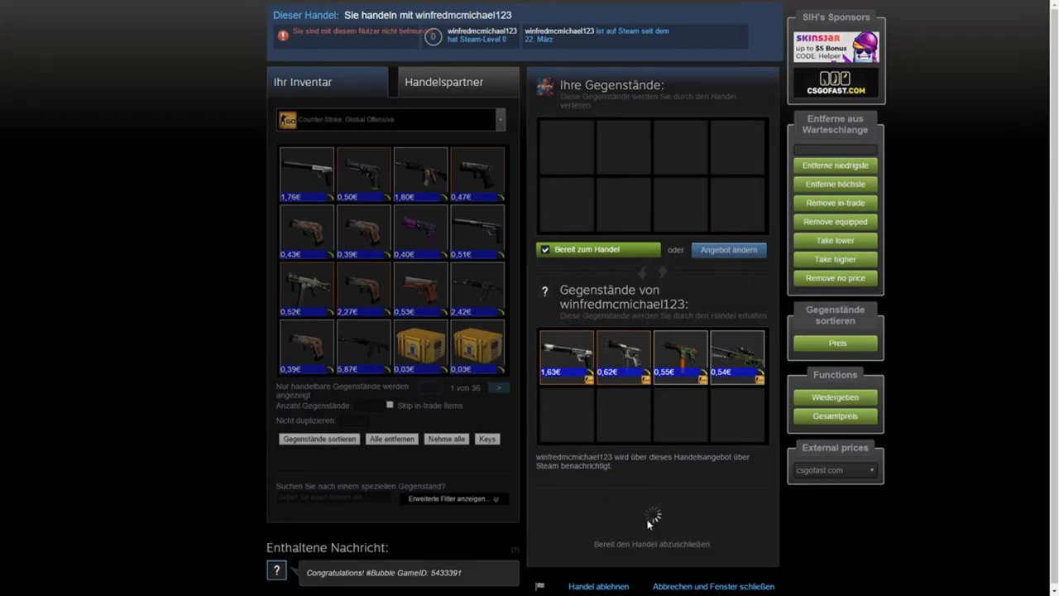
pyautogui.moveTo(626, 429)
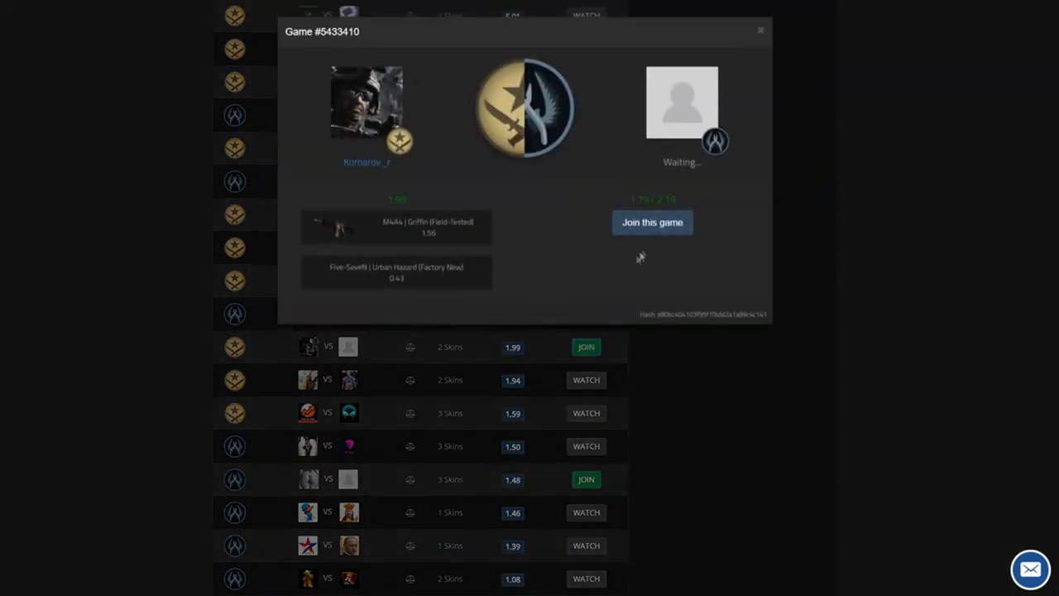
# - Join the waiting 1.99 game with the 1.9 skin and watch it play out
pyautogui.click(652, 222)
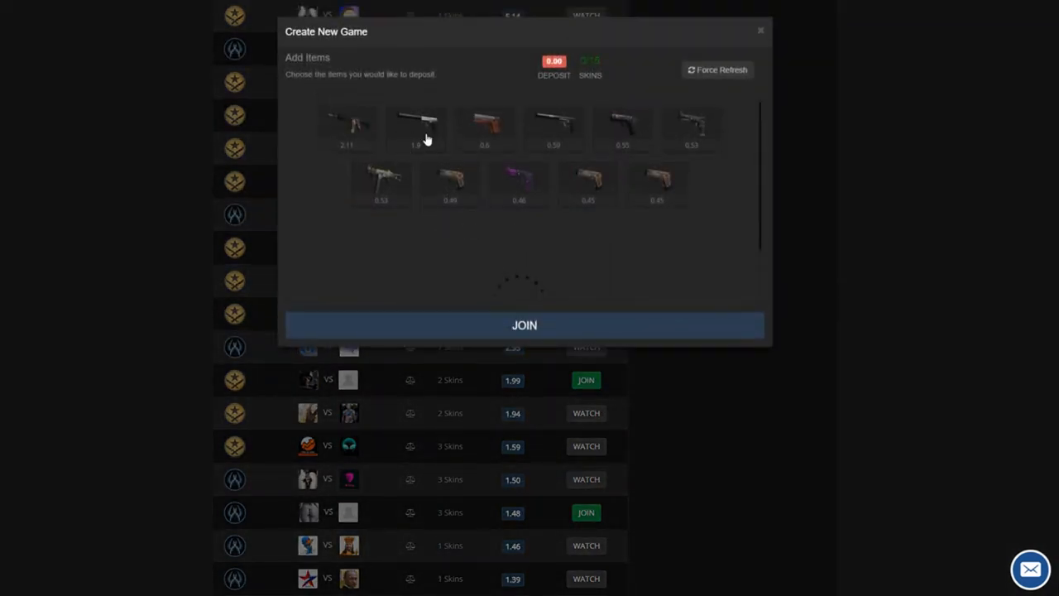
pyautogui.click(523, 324)
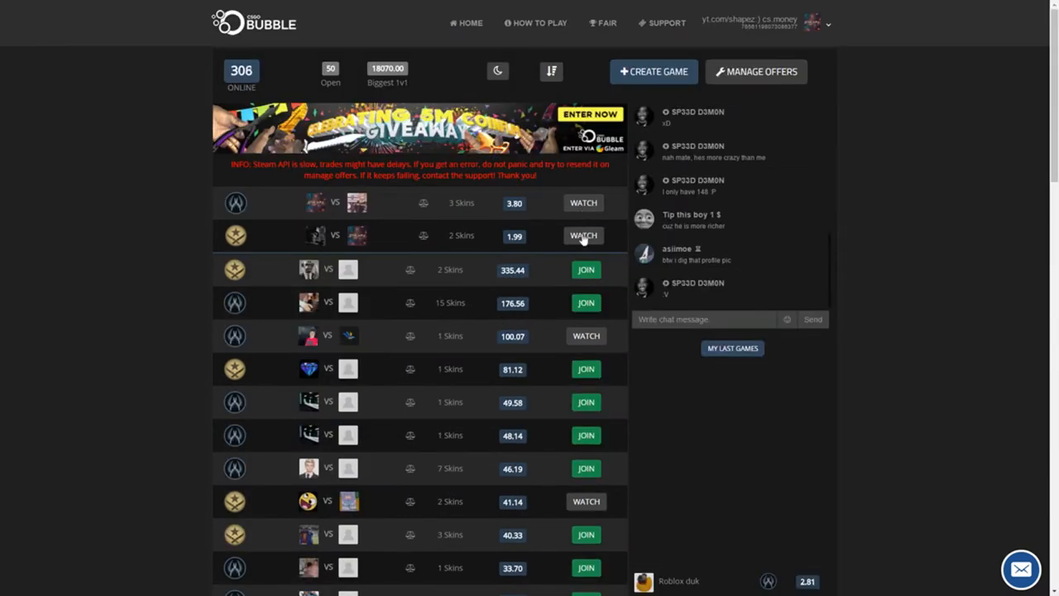
pyautogui.click(584, 236)
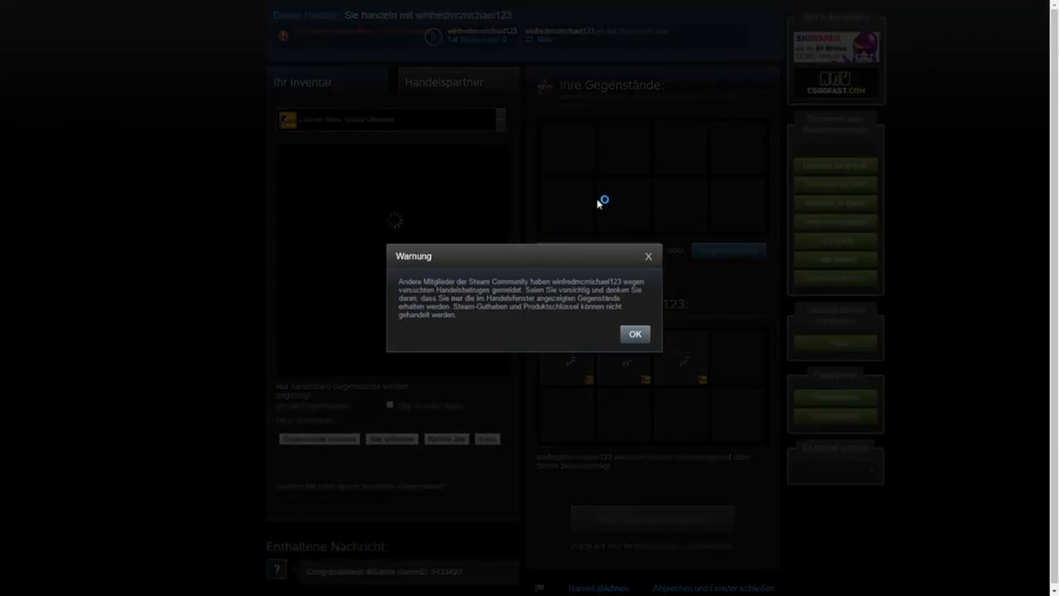
# - Dismiss the scam-report warning and accept the game 5433423 winnings offer
pyautogui.click(634, 334)
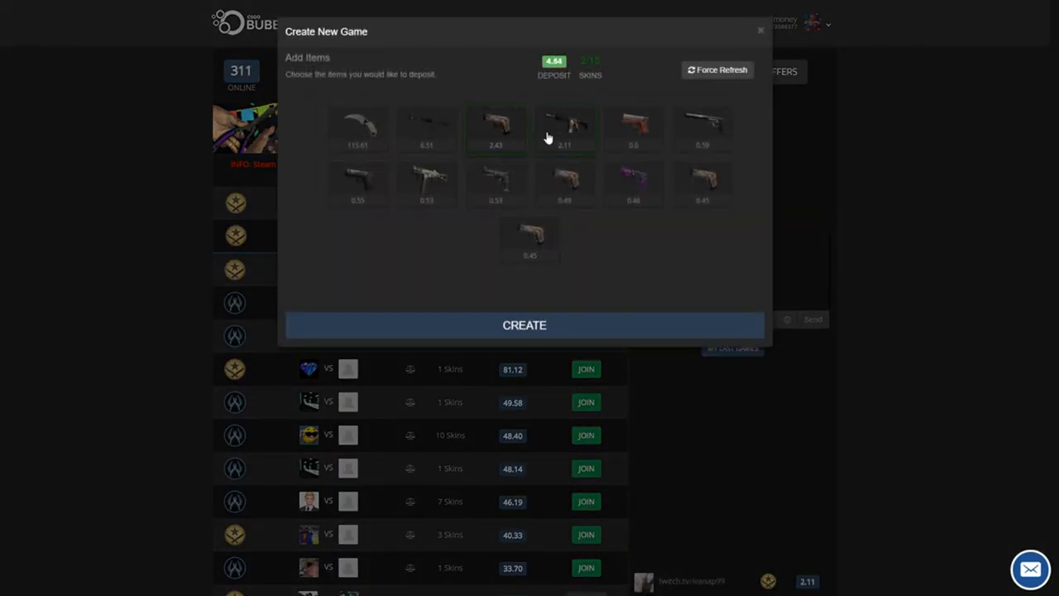
# - Deposit skins worth 4.84 into a new game and accept game 5433446's winnings offer
pyautogui.click(525, 324)
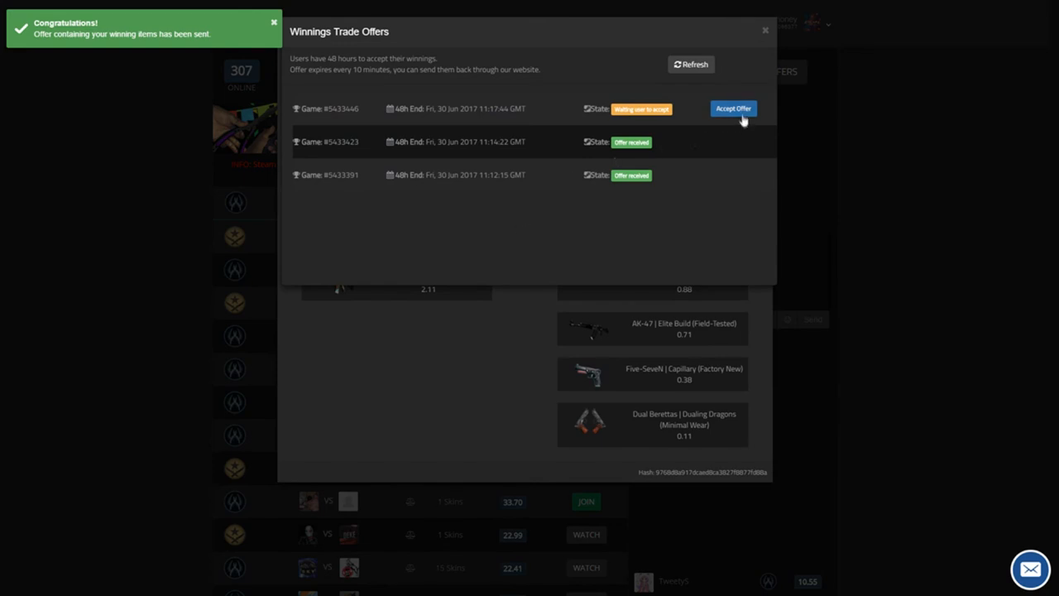
pyautogui.click(732, 109)
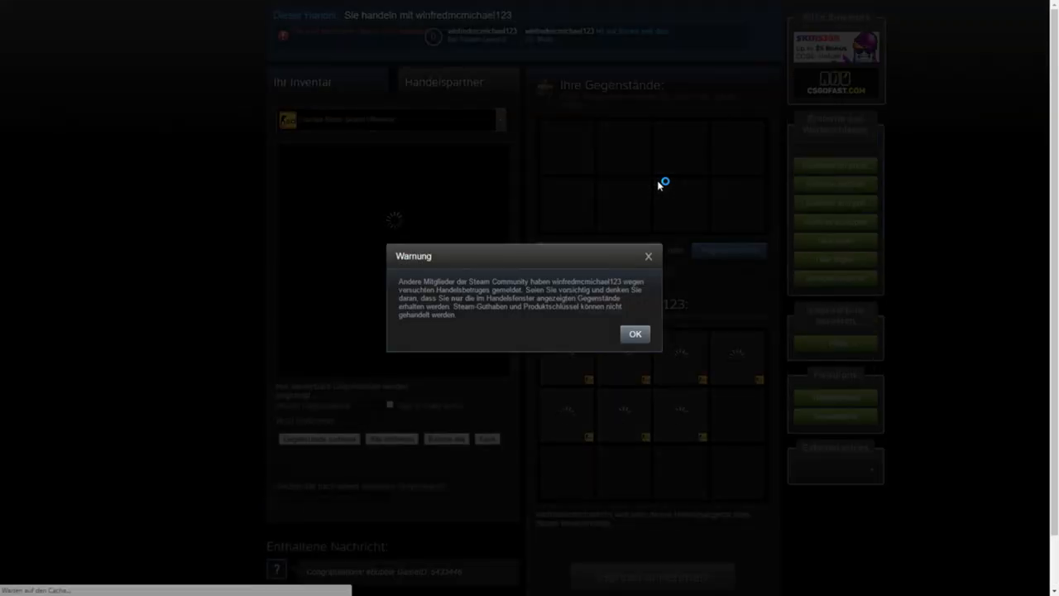